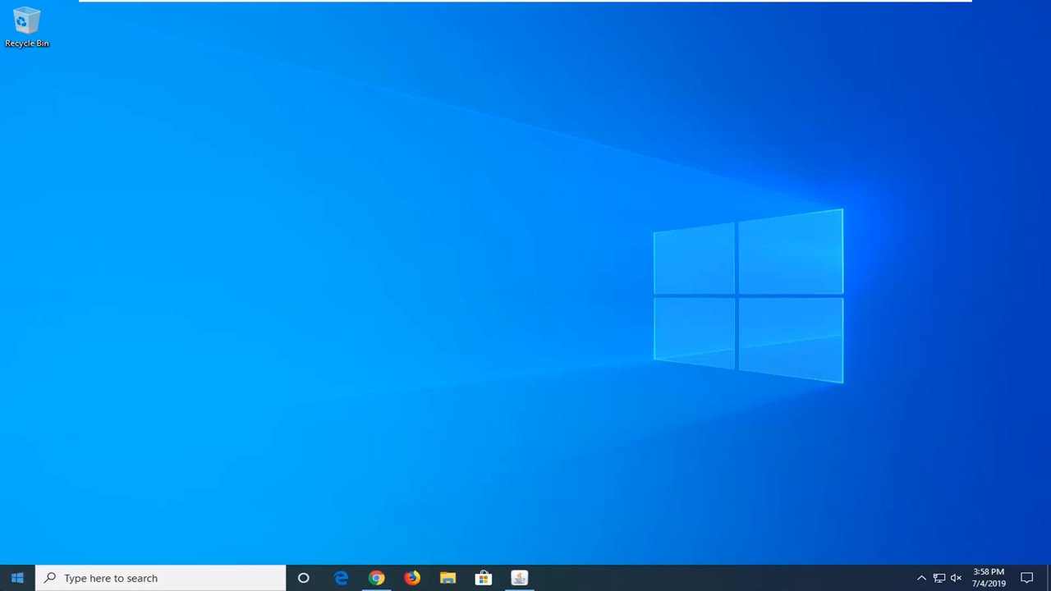
pyautogui.moveTo(12, 578)
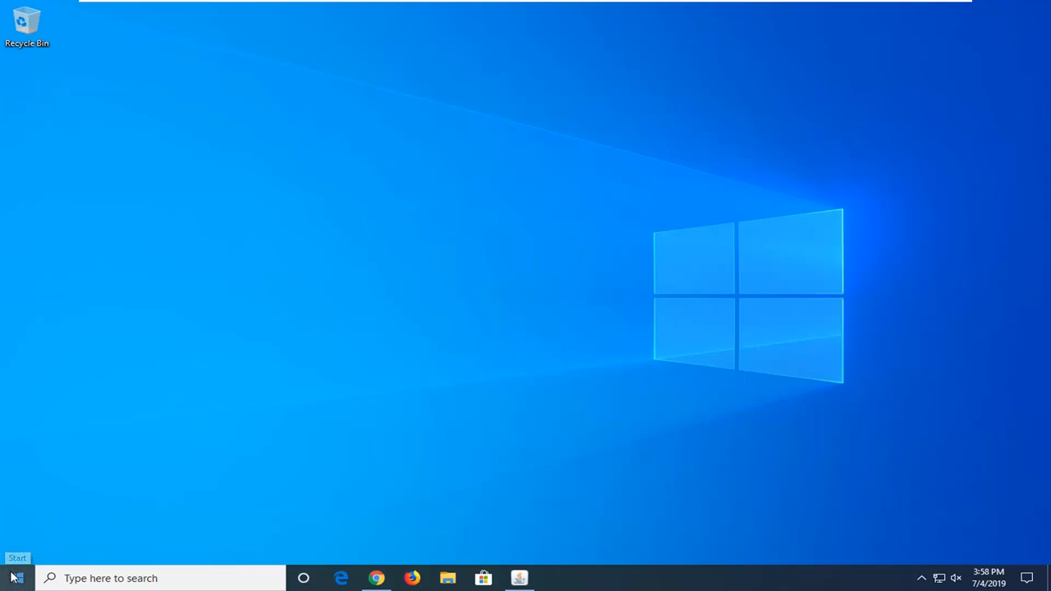
# Step: Search the Start menu for "device manager"
pyautogui.click(12, 579)
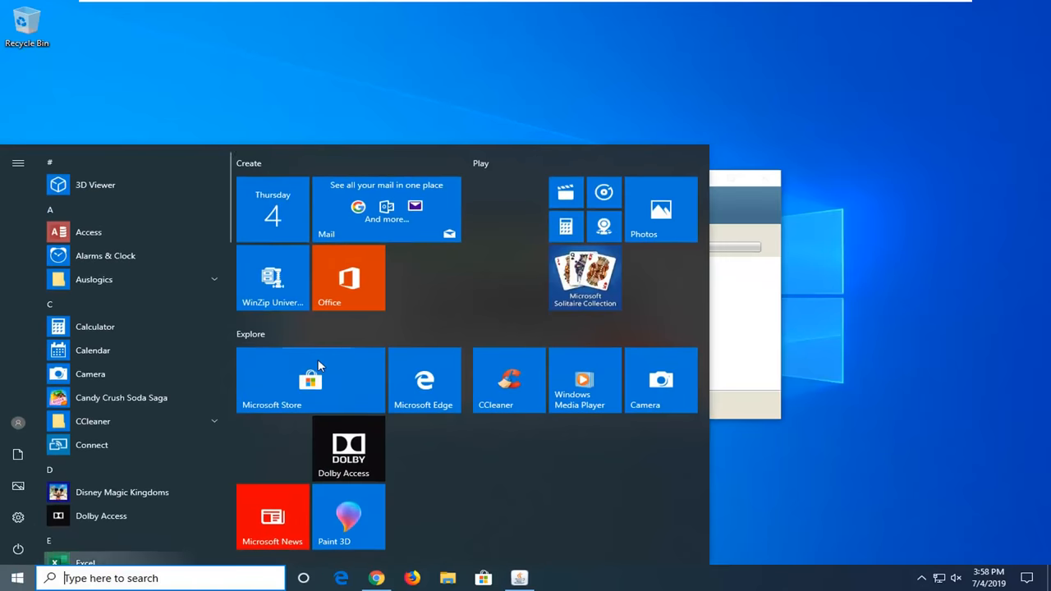
pyautogui.write('device manager')
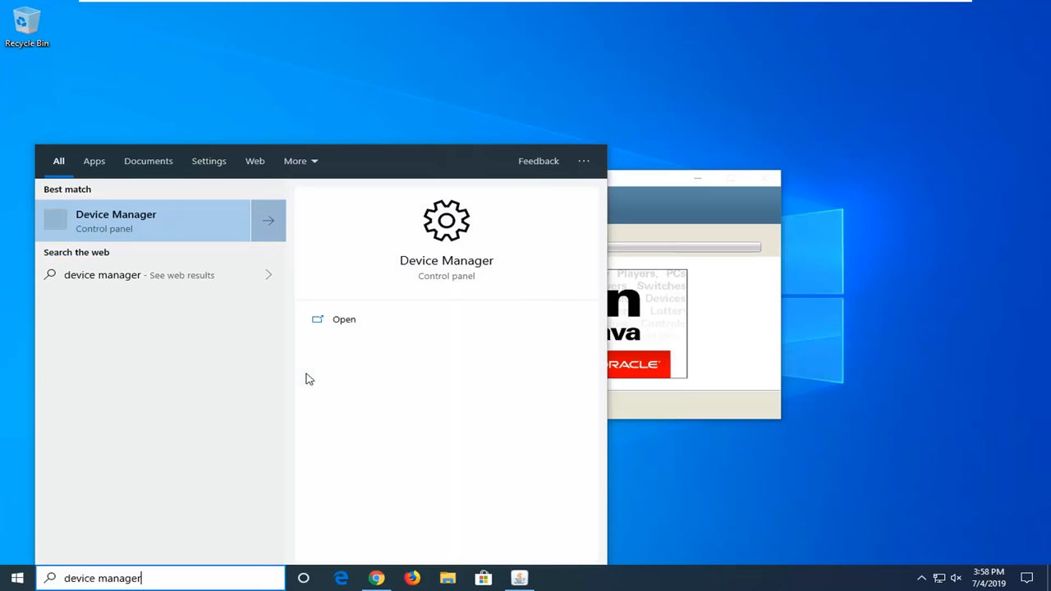
pyautogui.moveTo(128, 229)
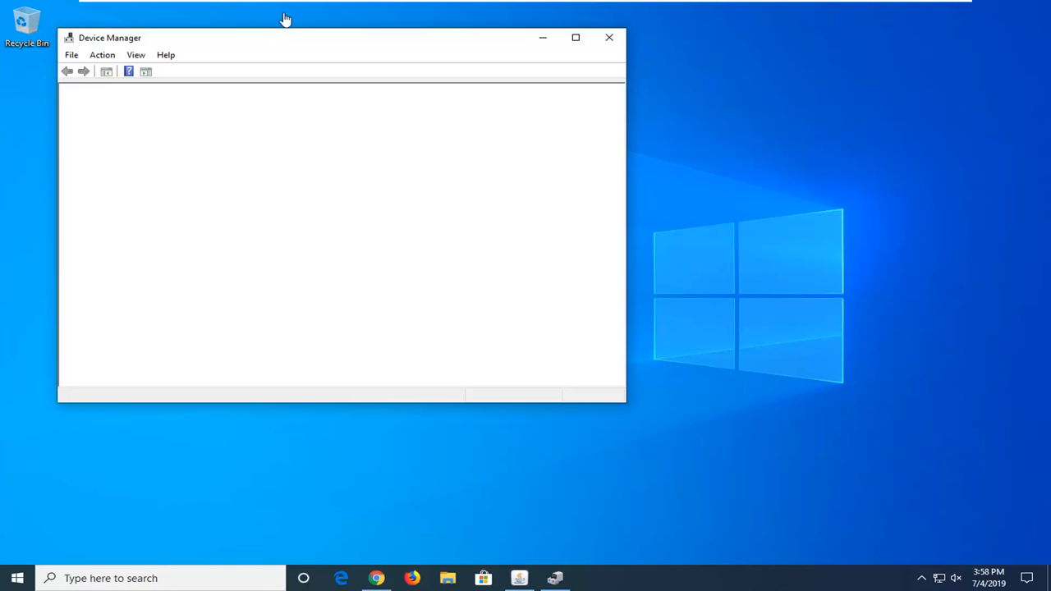
pyautogui.moveTo(286, 18)
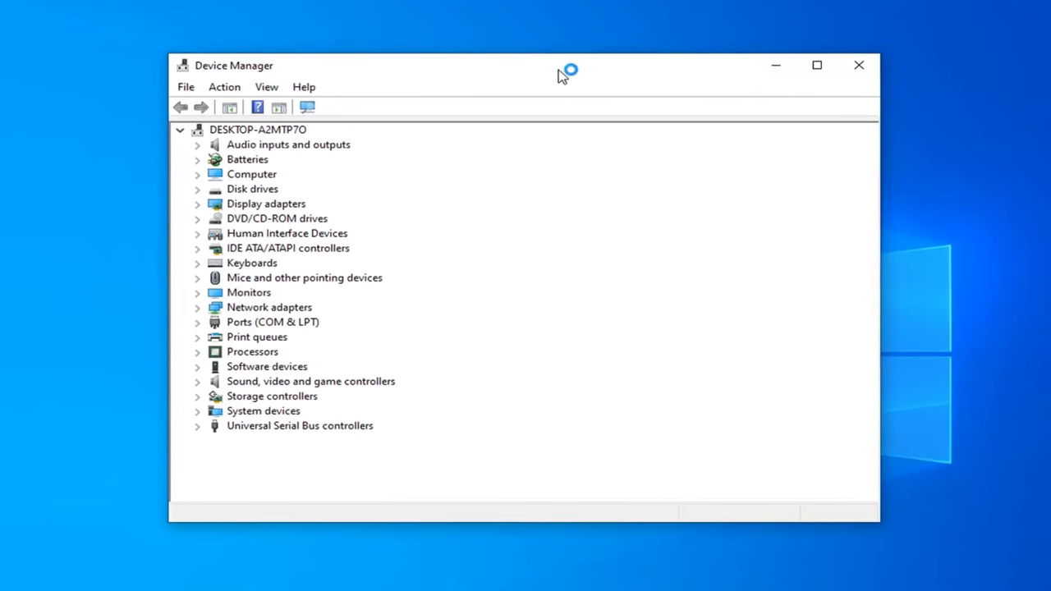
# Step: Expand System devices and scroll down to High Definition Audio Controller
pyautogui.click(262, 411)
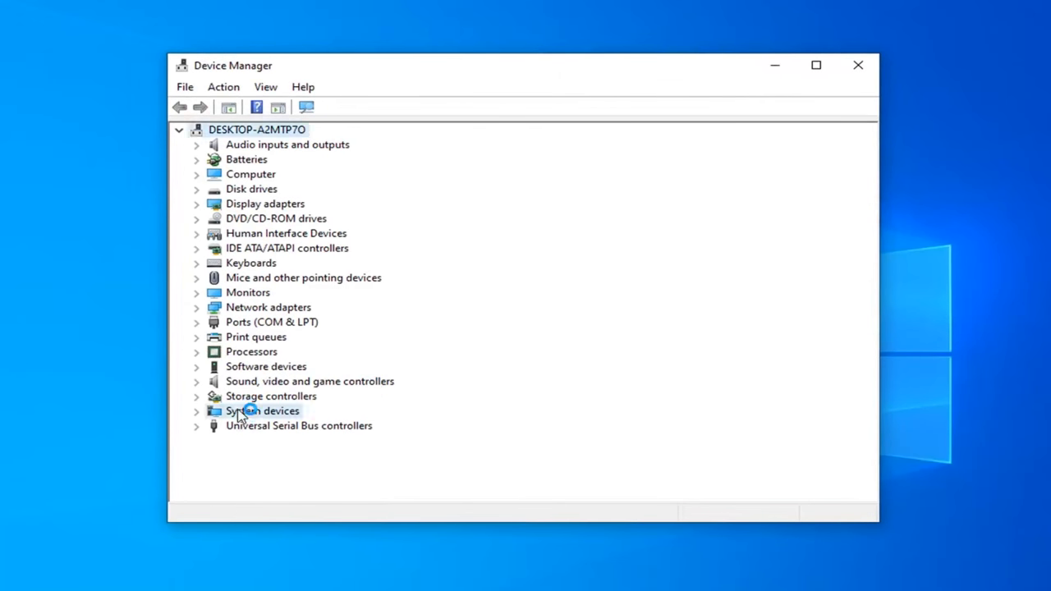
pyautogui.doubleClick(262, 411)
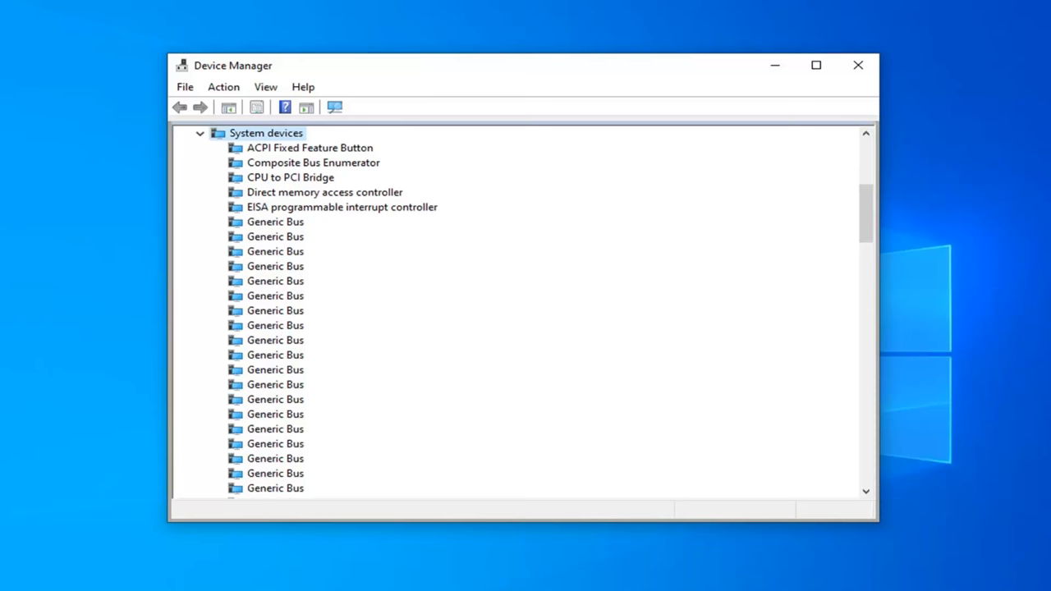
pyautogui.moveTo(317, 426)
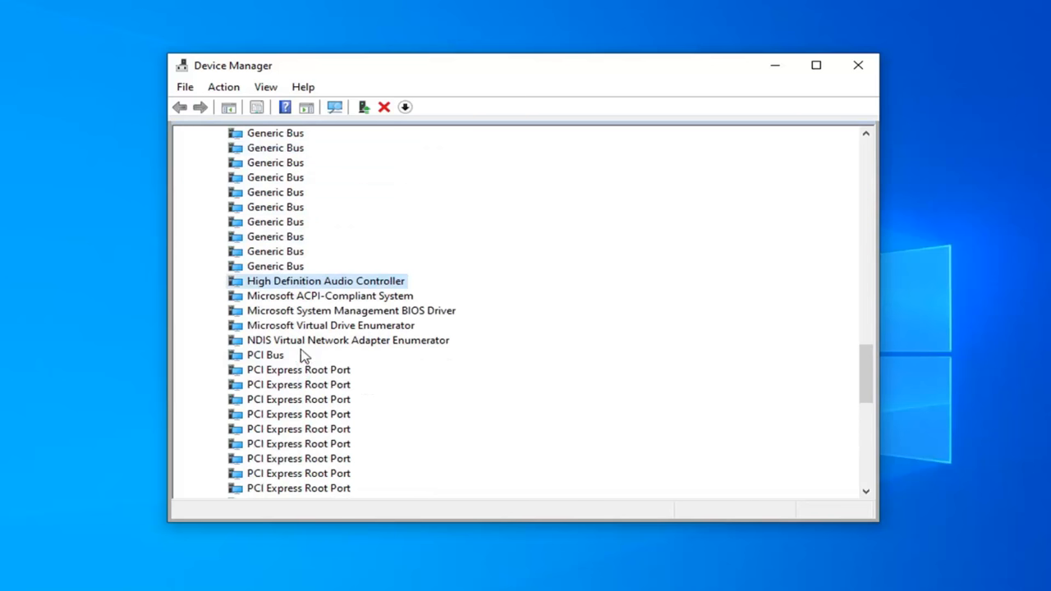
pyautogui.moveTo(323, 289)
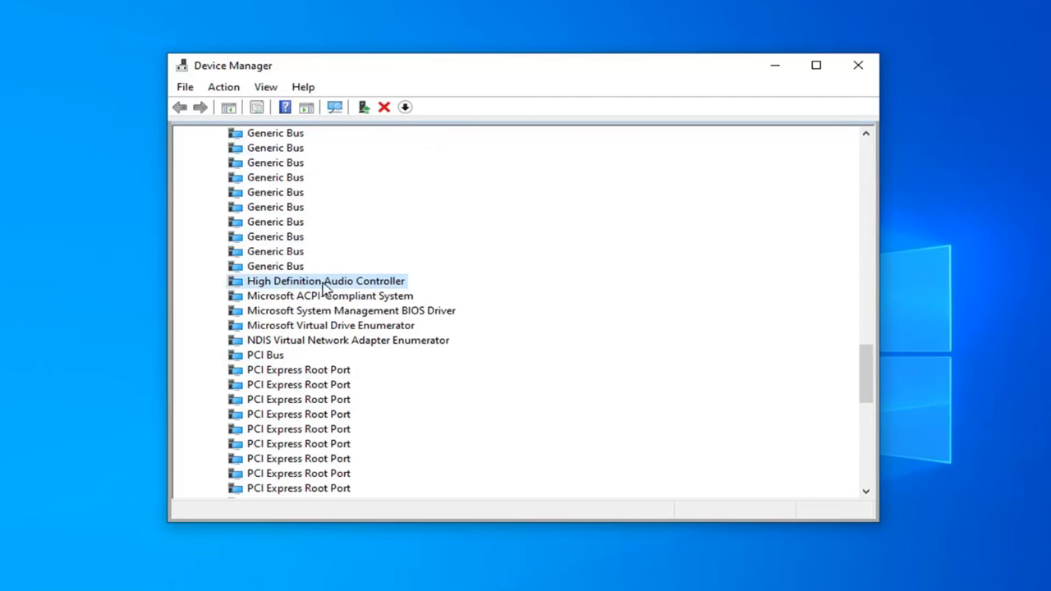
pyautogui.scroll(-3)
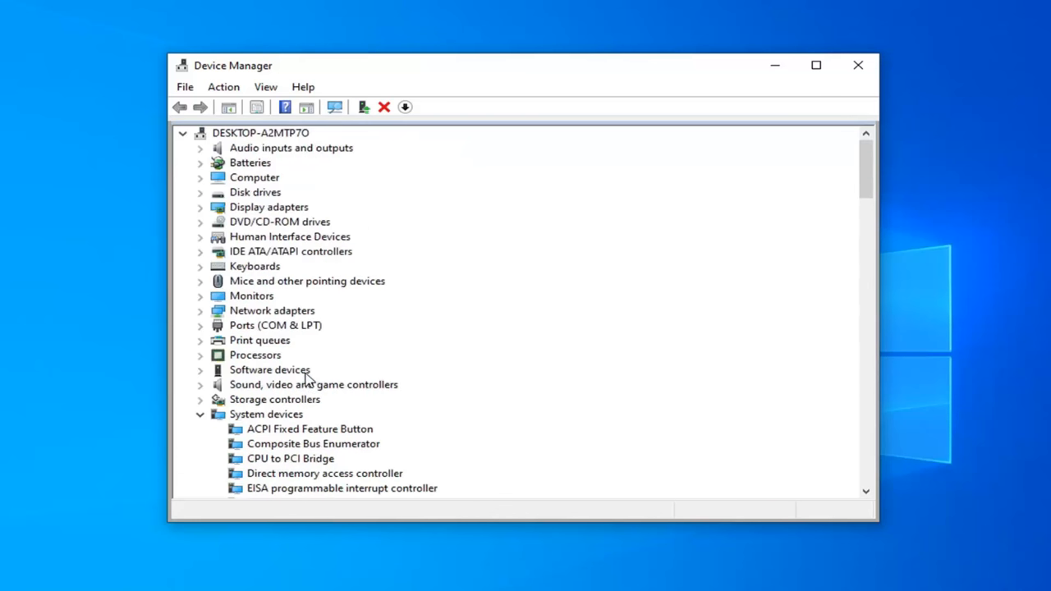
pyautogui.scroll(-3)
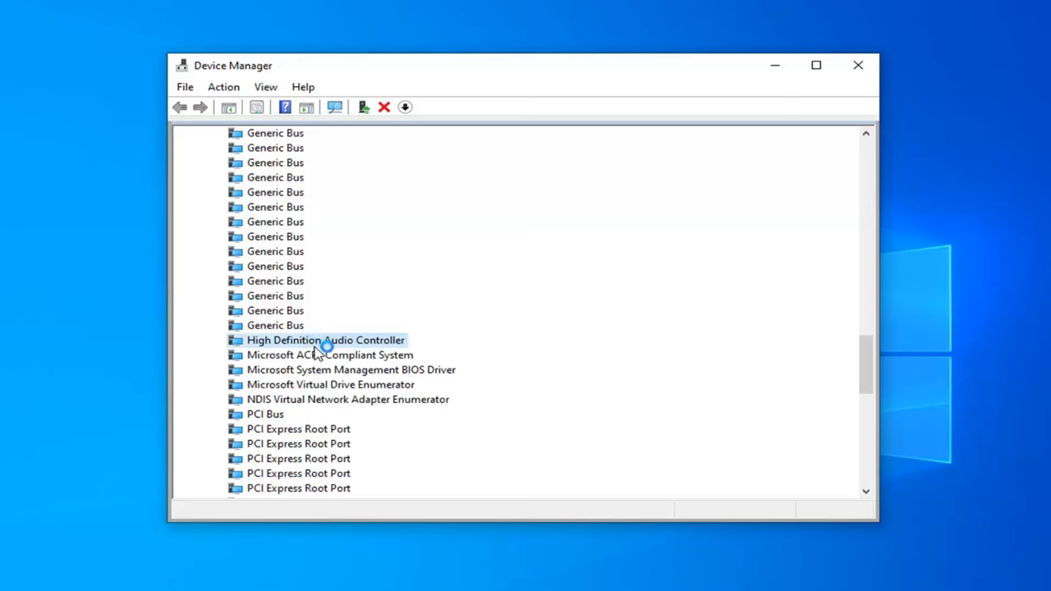
# Step: Start Update driver for High Definition Audio Controller, browsing the computer for drivers
pyautogui.rightClick(321, 340)
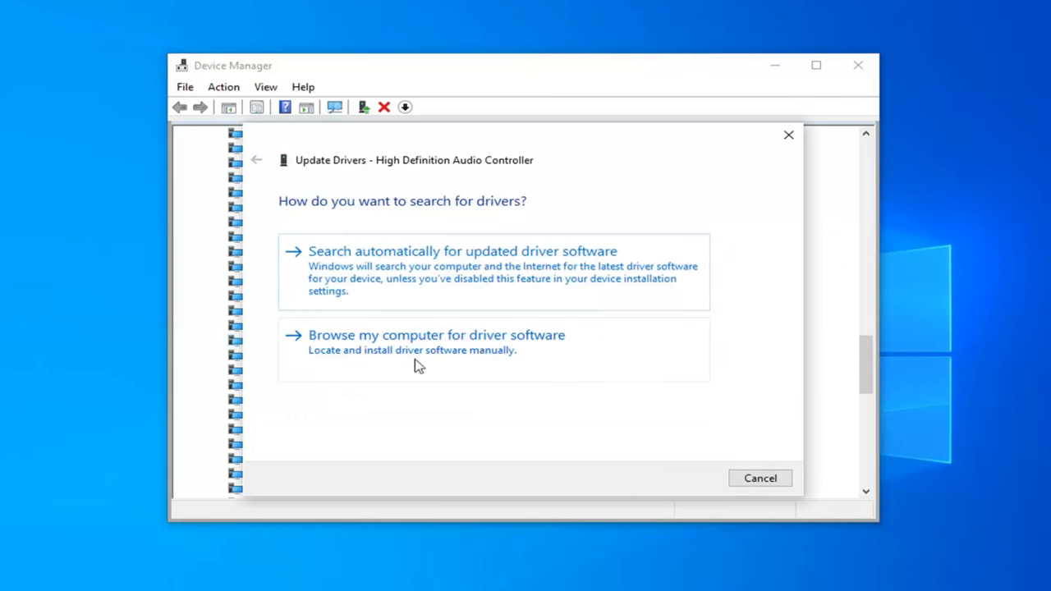
pyautogui.moveTo(477, 360)
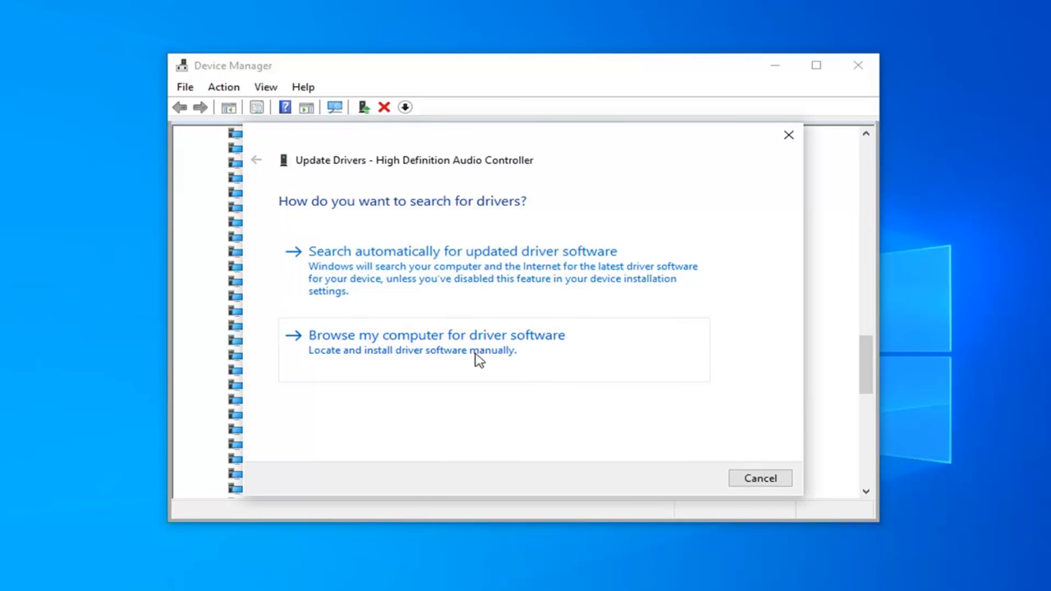
pyautogui.click(426, 335)
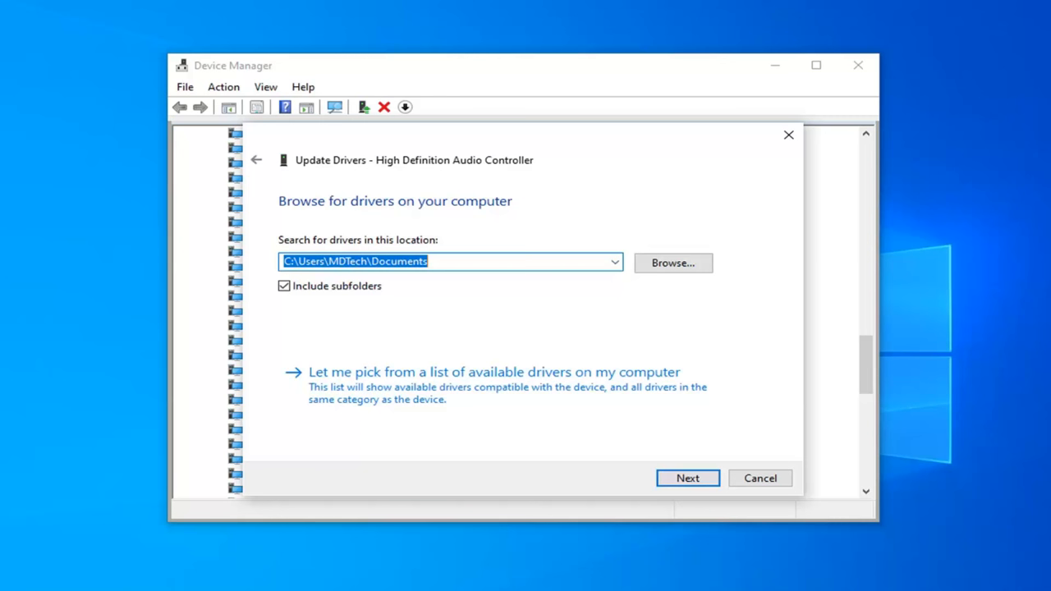
pyautogui.moveTo(400, 395)
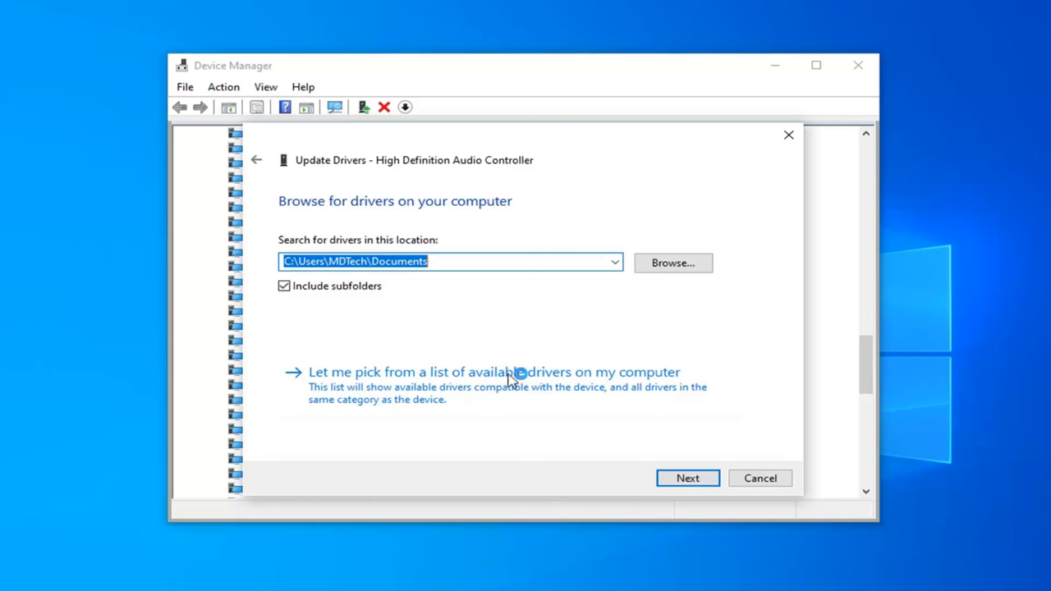
# Step: Pick High Definition Audio Controller from the available drivers list and install it
pyautogui.click(514, 372)
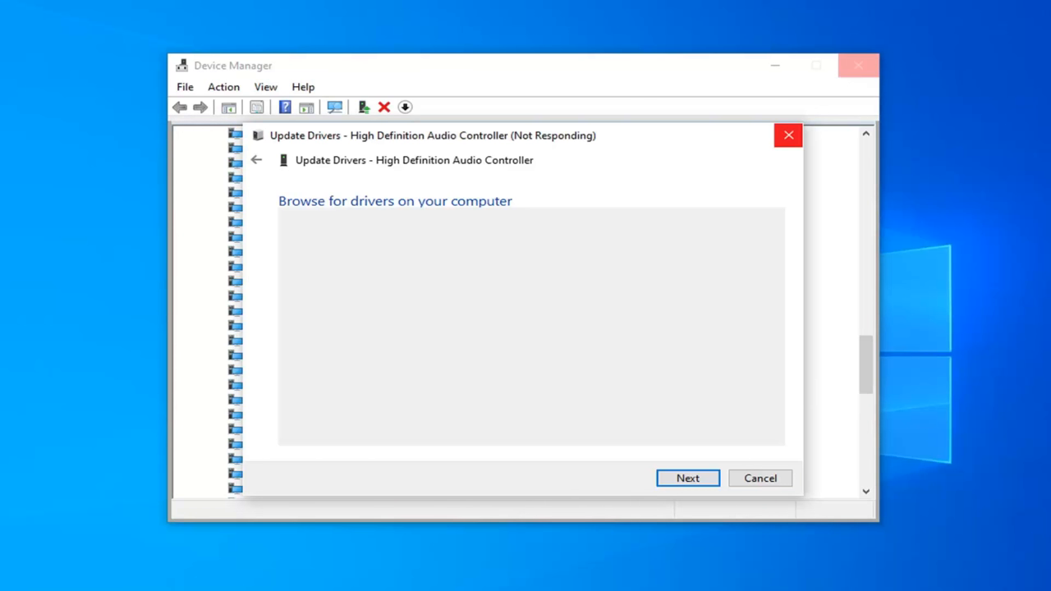
pyautogui.click(687, 478)
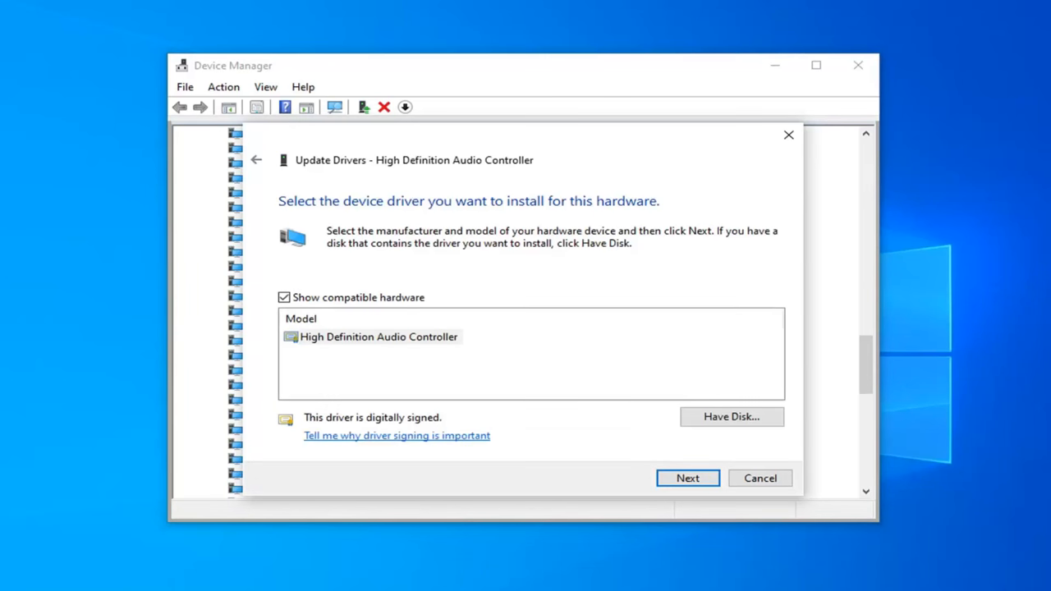
pyautogui.click(379, 337)
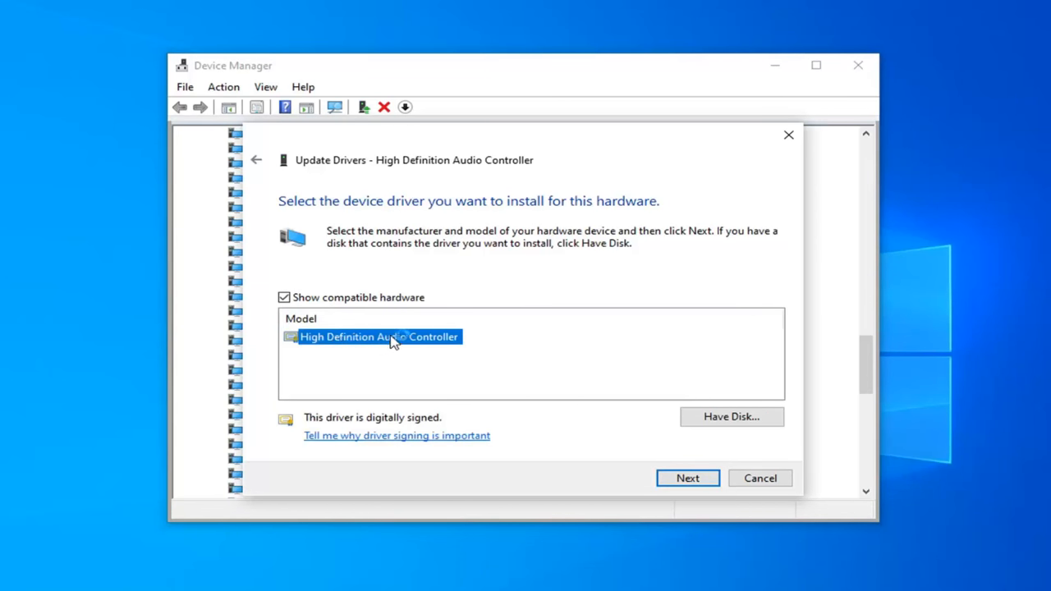
pyautogui.moveTo(417, 345)
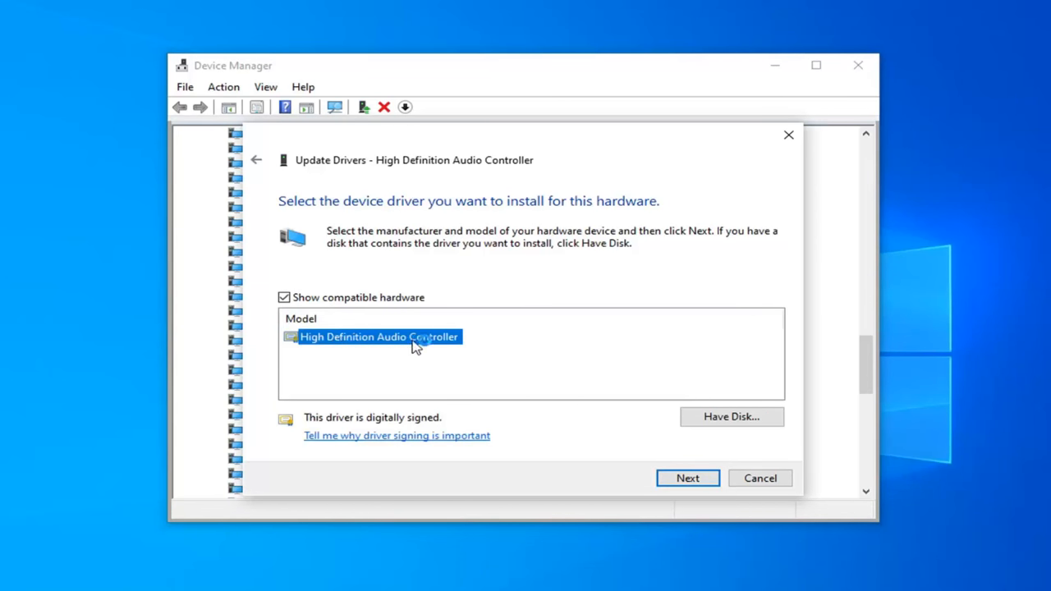
pyautogui.moveTo(388, 349)
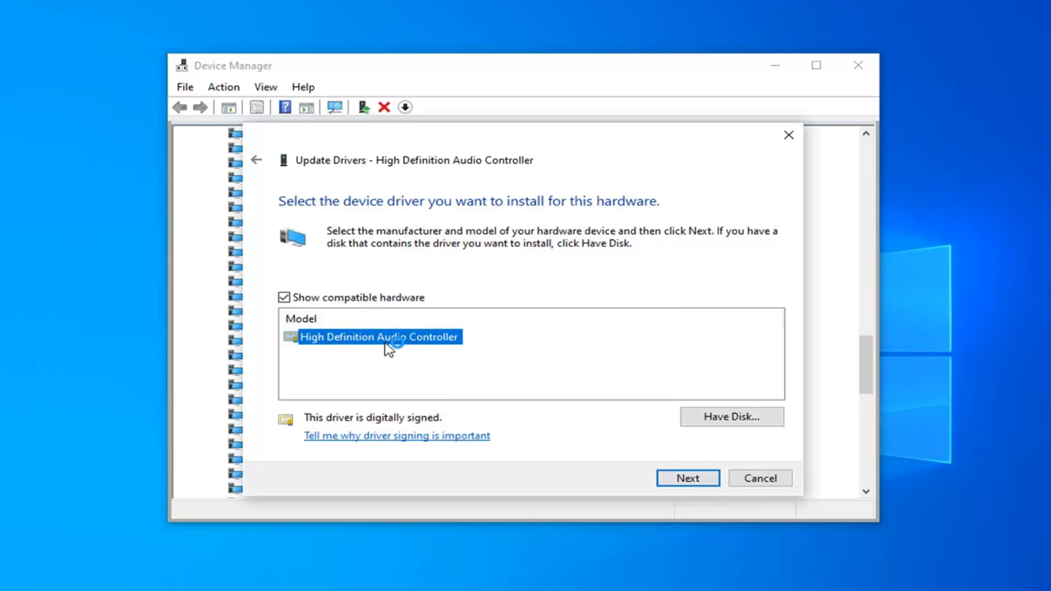
pyautogui.moveTo(339, 343)
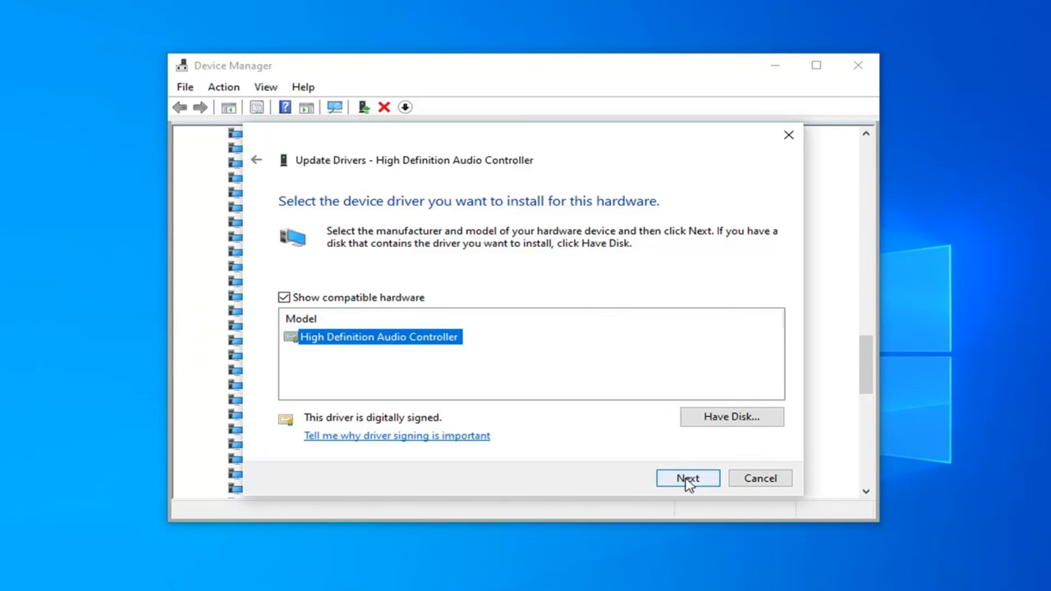
pyautogui.click(687, 478)
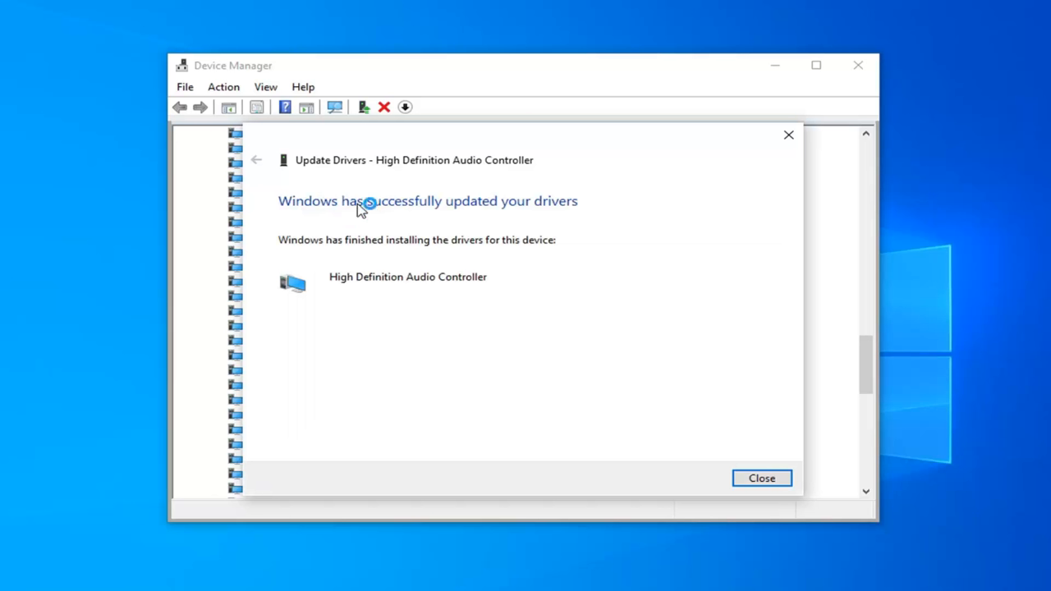
pyautogui.moveTo(368, 232)
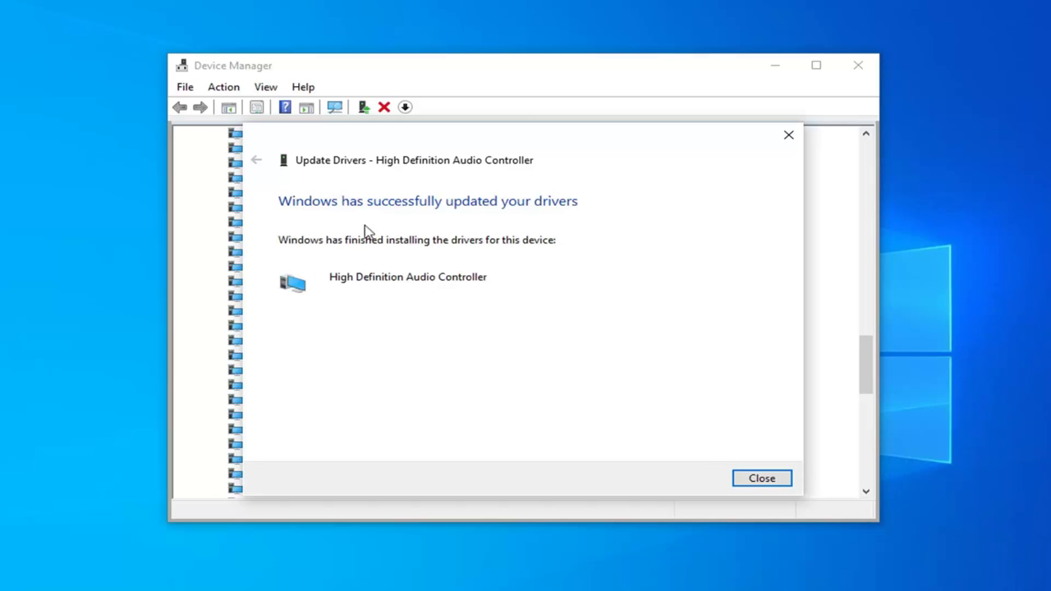
# Step: Dismiss the successful update message and close Device Manager
pyautogui.click(762, 478)
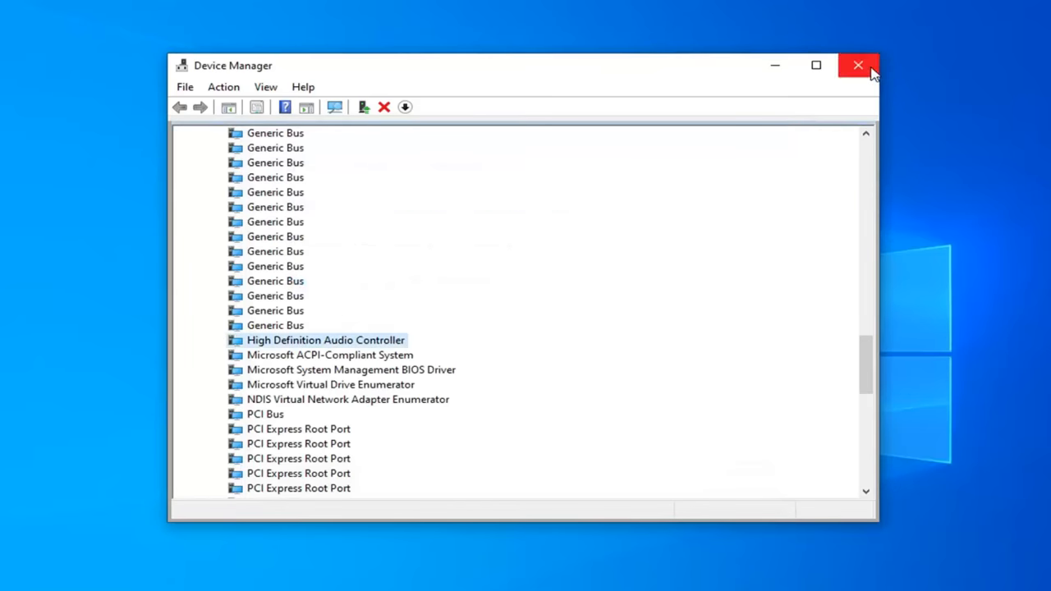
pyautogui.click(853, 67)
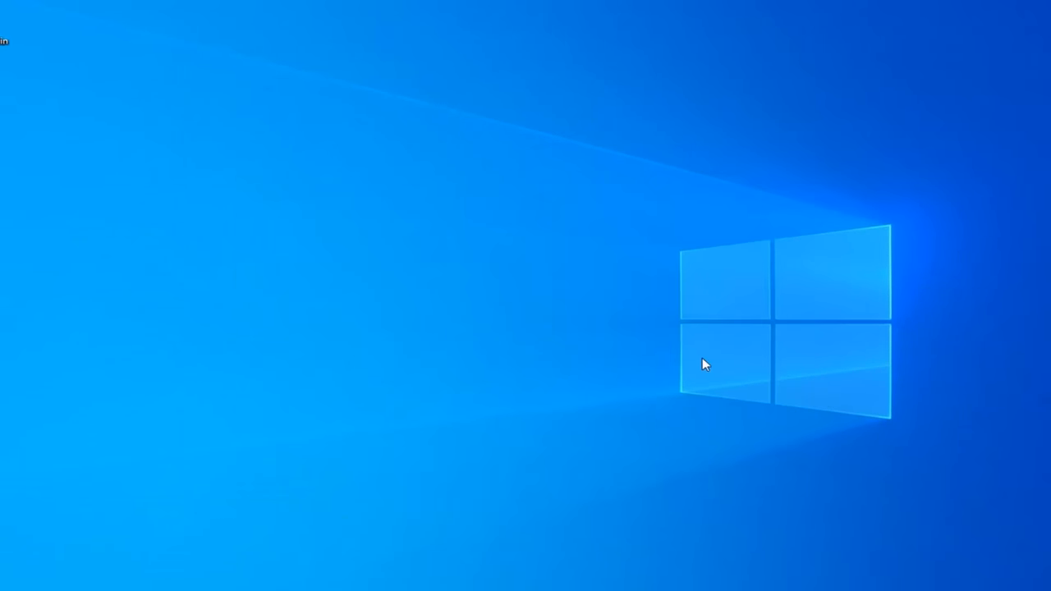